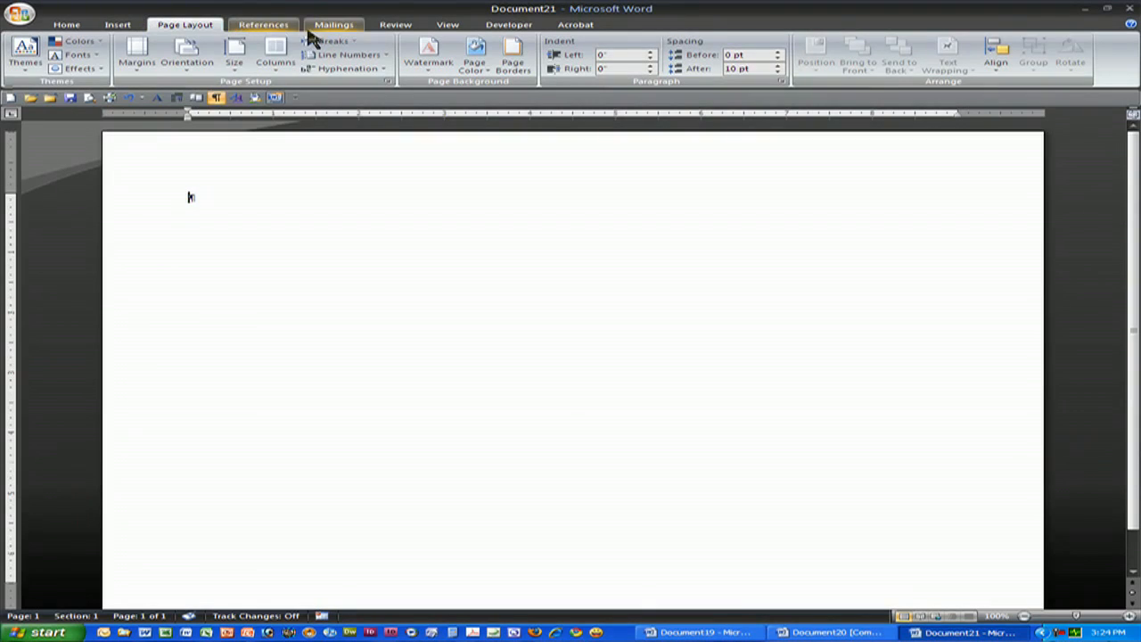
{"action": "mouse_move", "coordinate": [117, 24]}
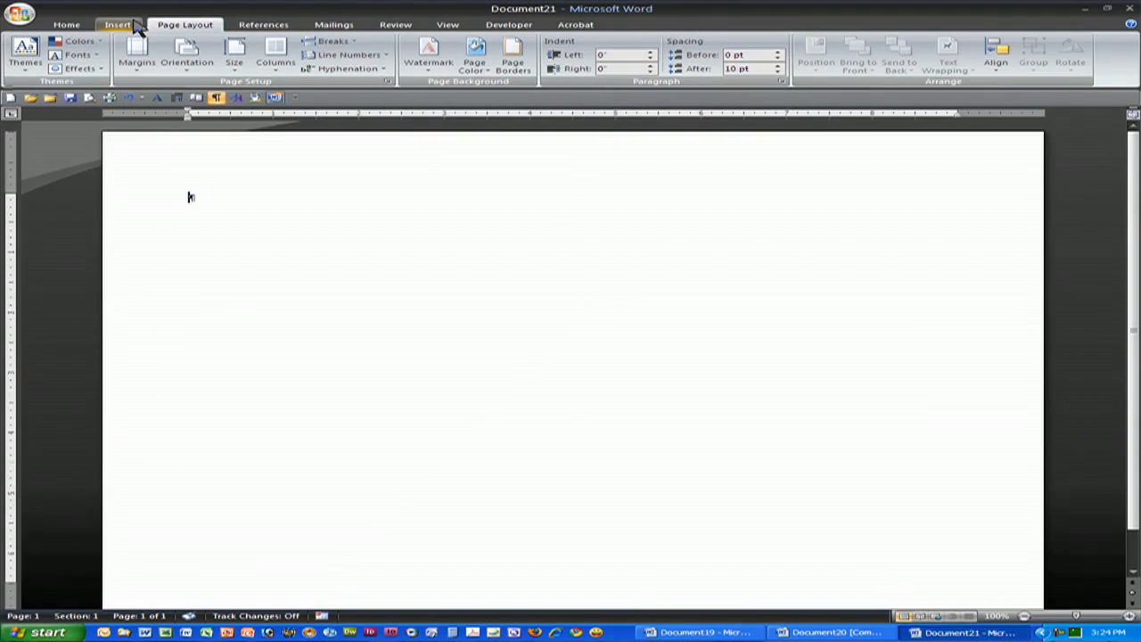
{"action": "left_click", "coordinate": [116, 25]}
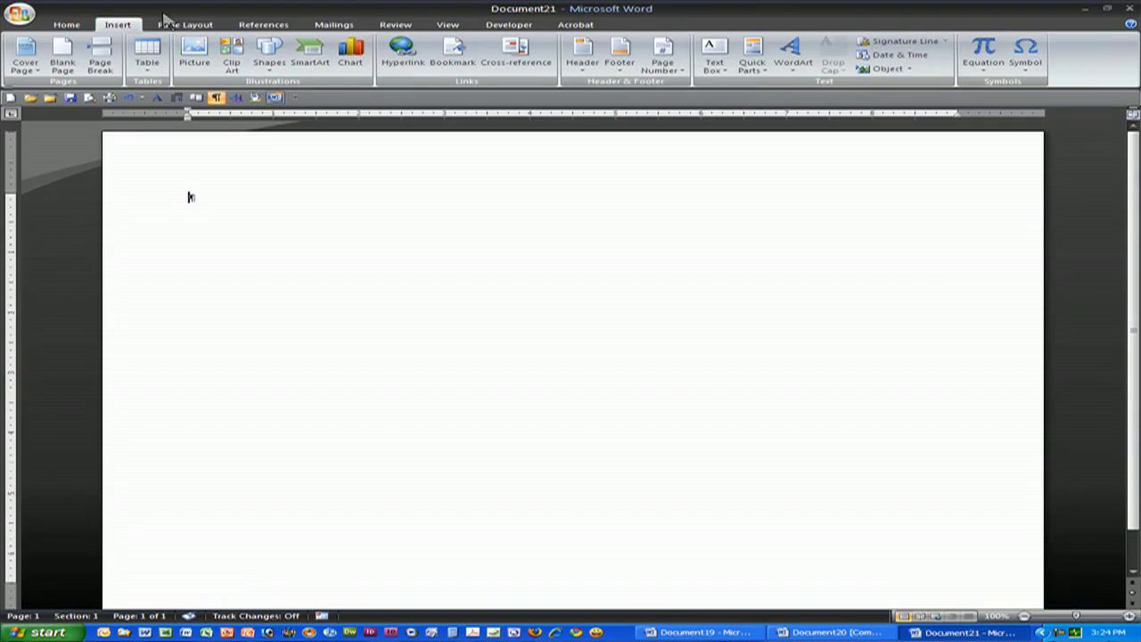
{"action": "left_click", "coordinate": [184, 24]}
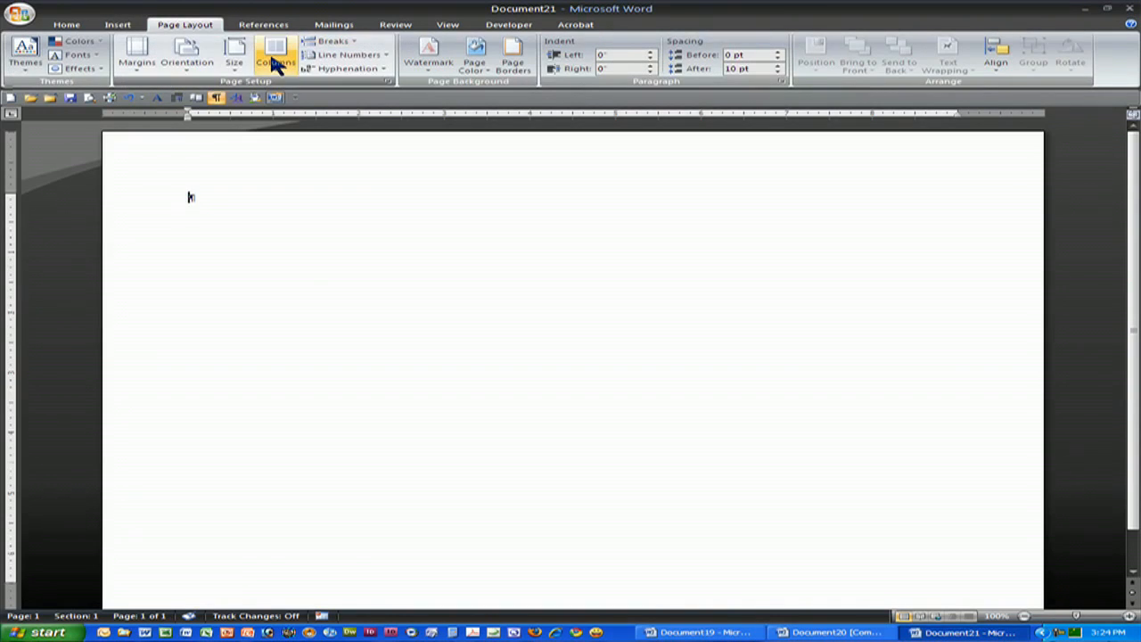